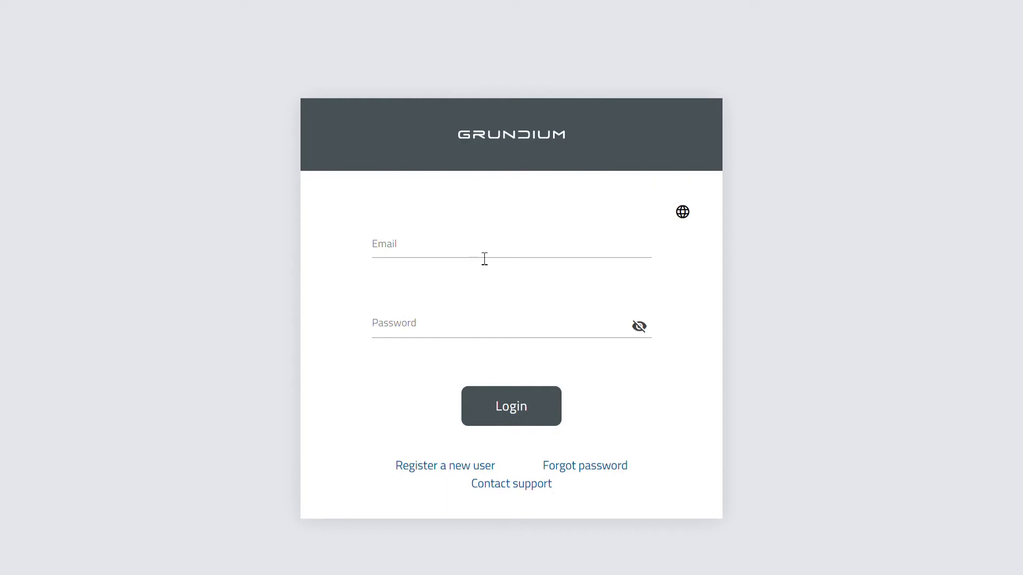
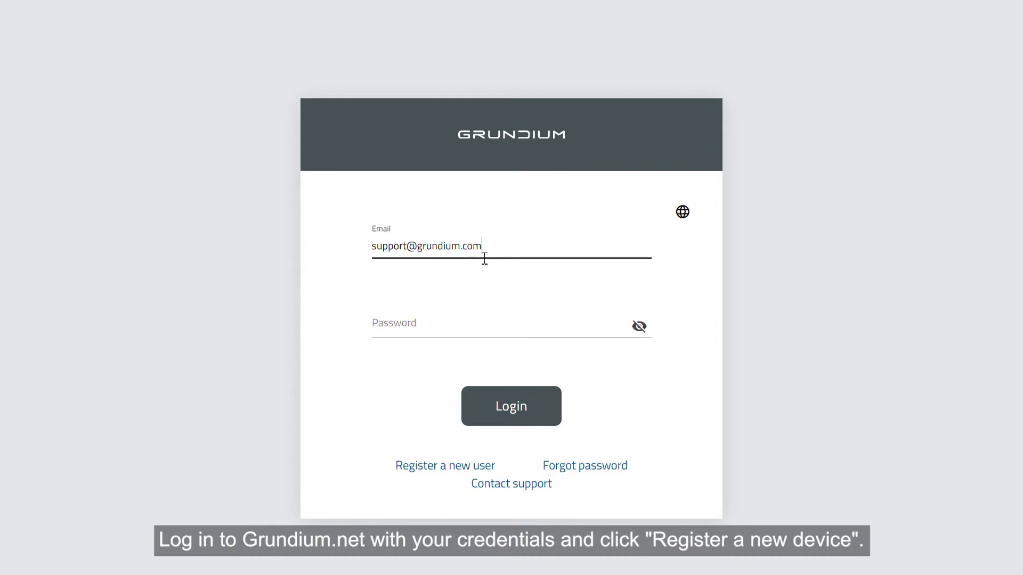
# Step: Log in to Grundium.net as 'support' with the account password
pyautogui.write('•••')
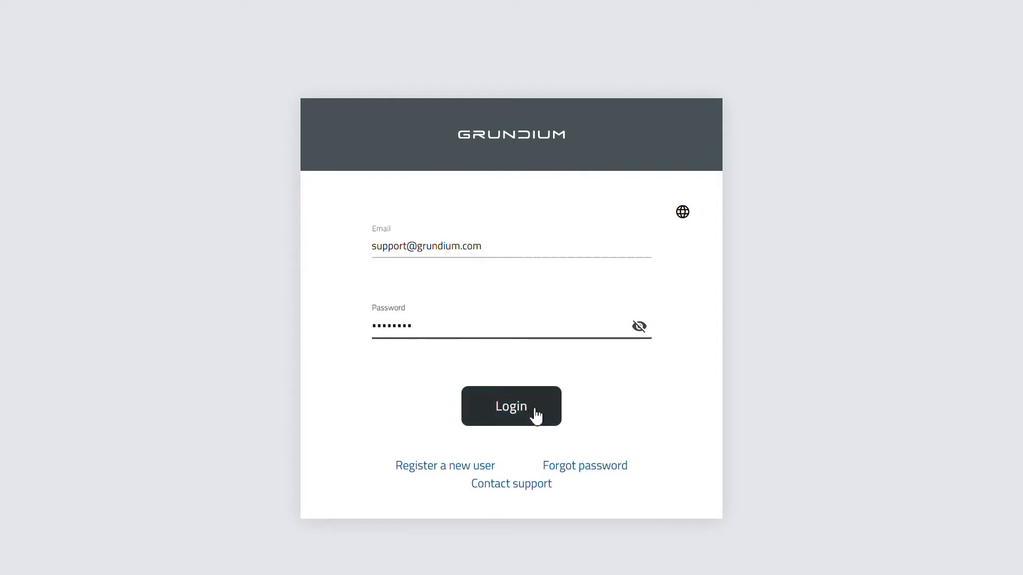
pyautogui.click(511, 406)
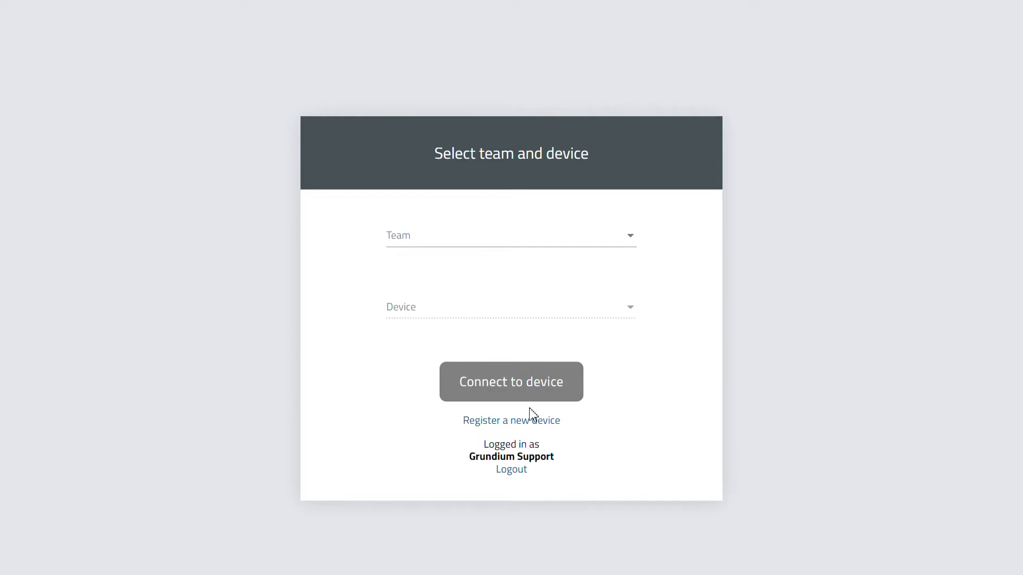
# Step: Register a new device with serial number MGU-0000
pyautogui.click(511, 420)
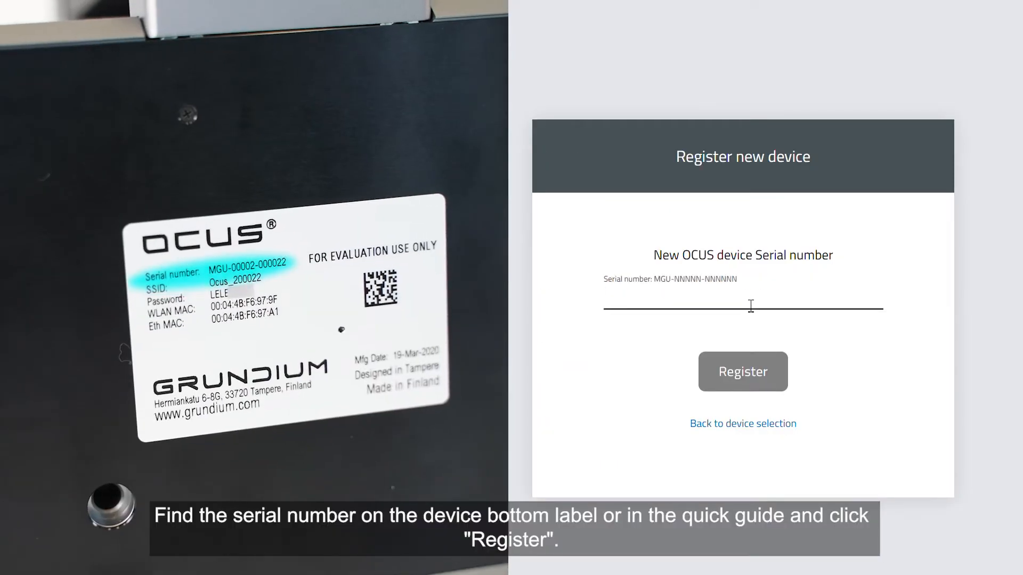
pyautogui.write('MGU-00003-000054')
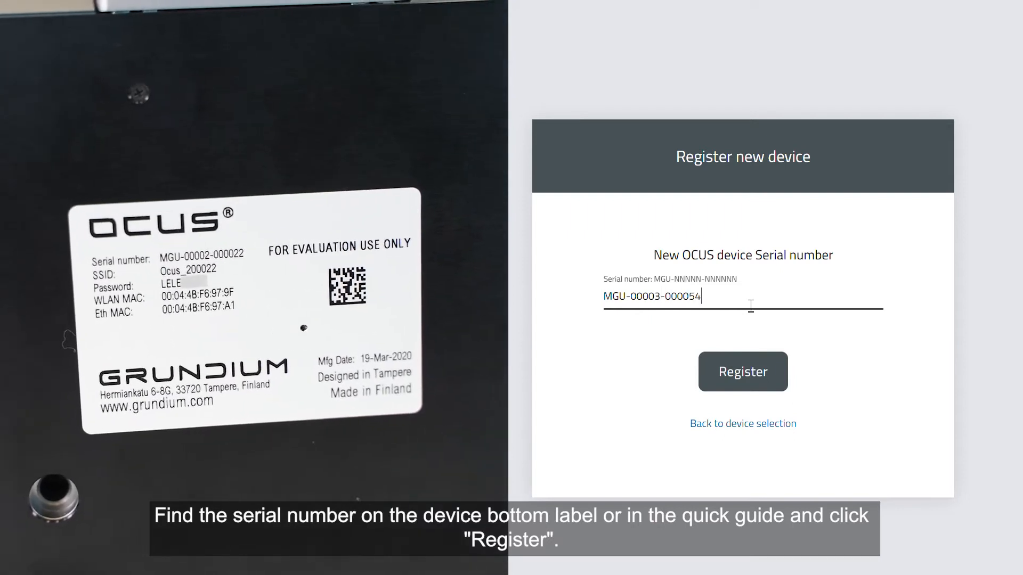
pyautogui.click(743, 372)
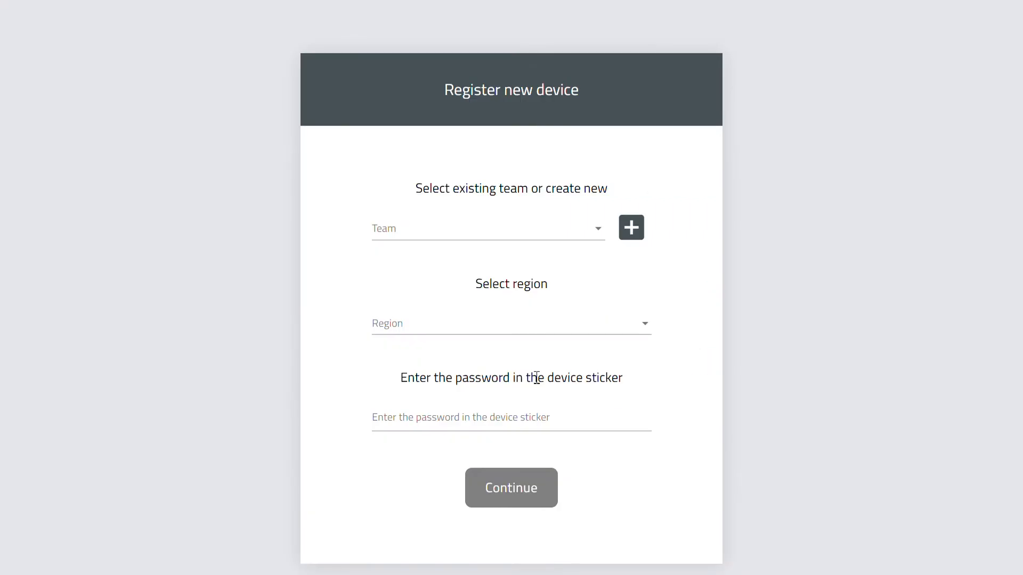
pyautogui.moveTo(636, 233)
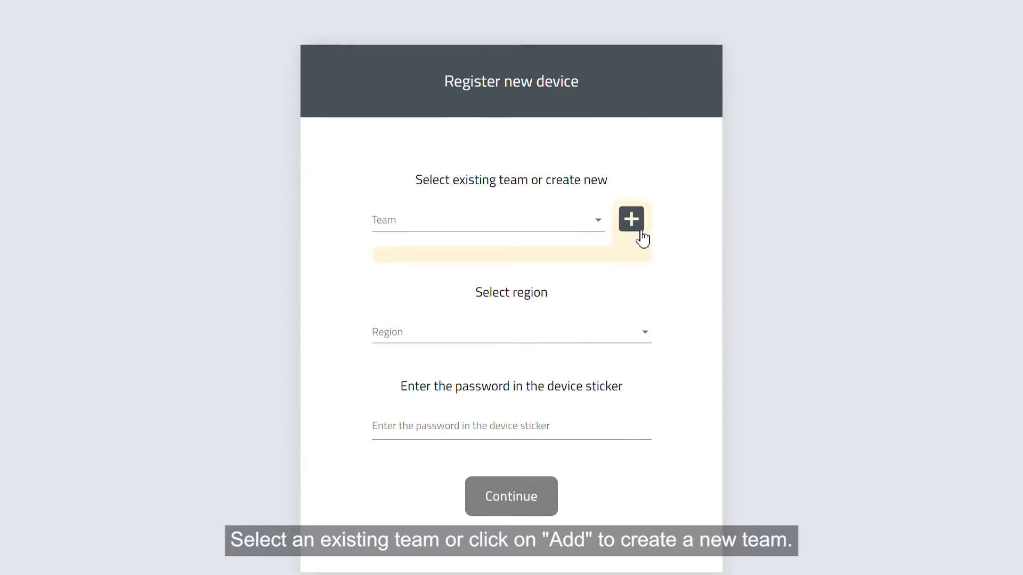
# Step: Add a new team 'grundium-support' and assign it to the device
pyautogui.write('grundium-suppo')
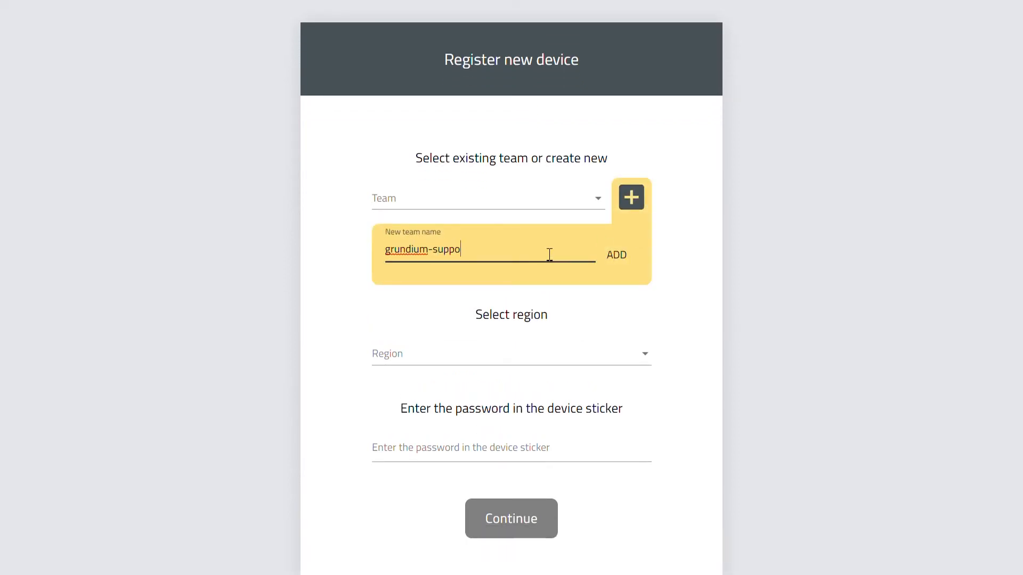
pyautogui.click(616, 254)
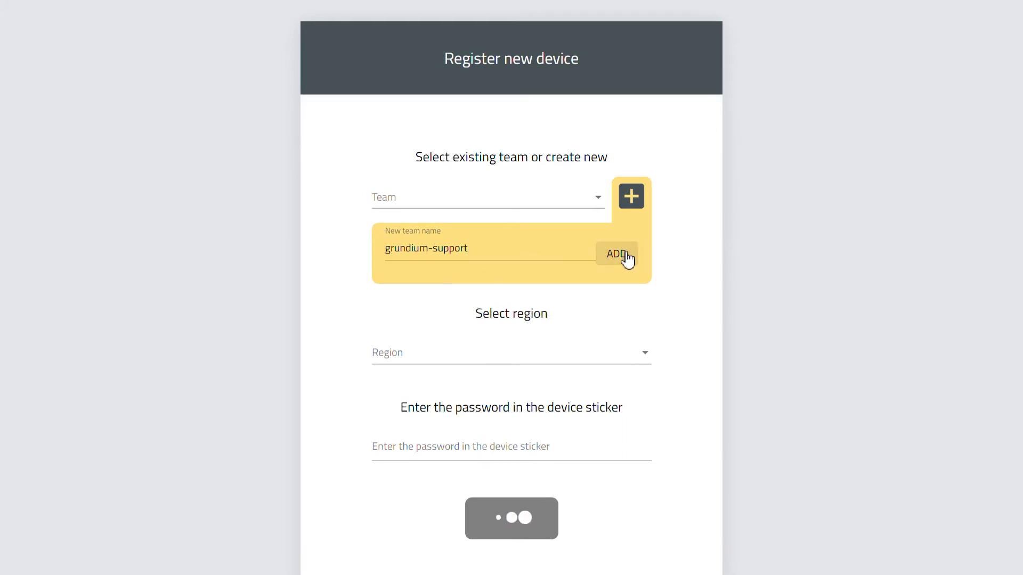
pyautogui.click(617, 254)
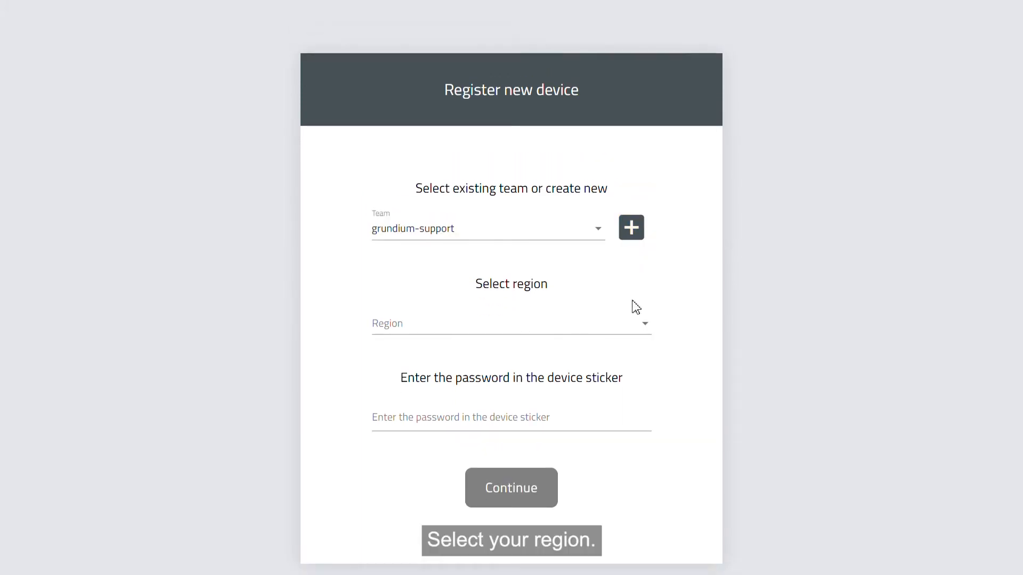
# Step: Choose European Union as region, enter the sticker password, and continue
pyautogui.click(510, 323)
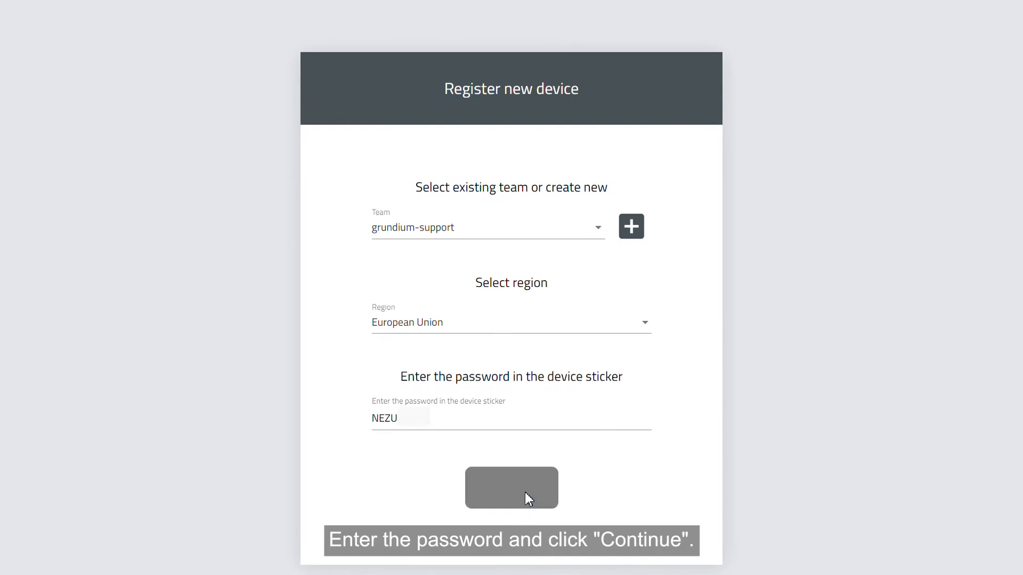
pyautogui.click(511, 488)
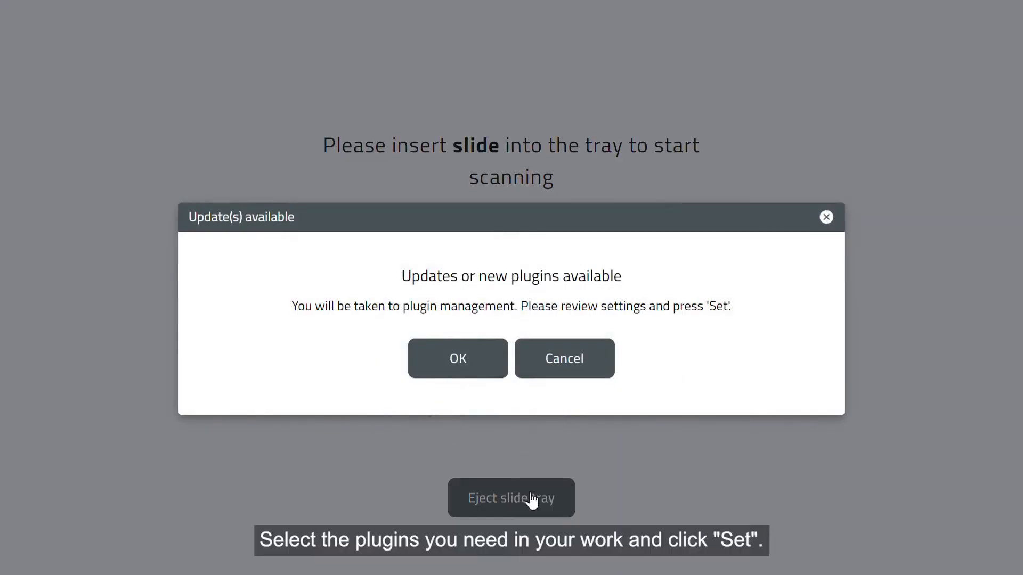
# Step: Accept the 'Update(s) available' prompt to open Plugin management
pyautogui.click(458, 358)
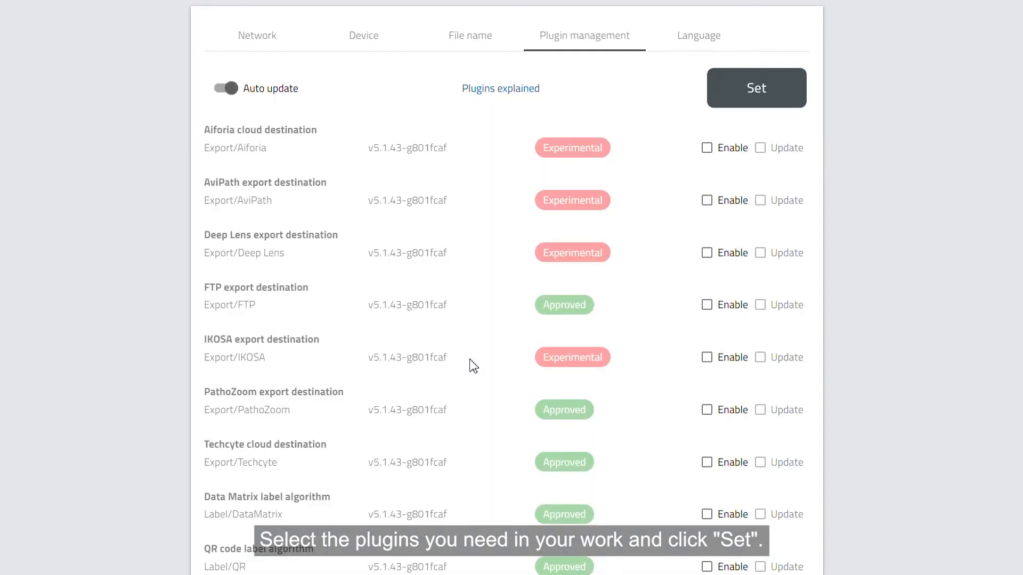